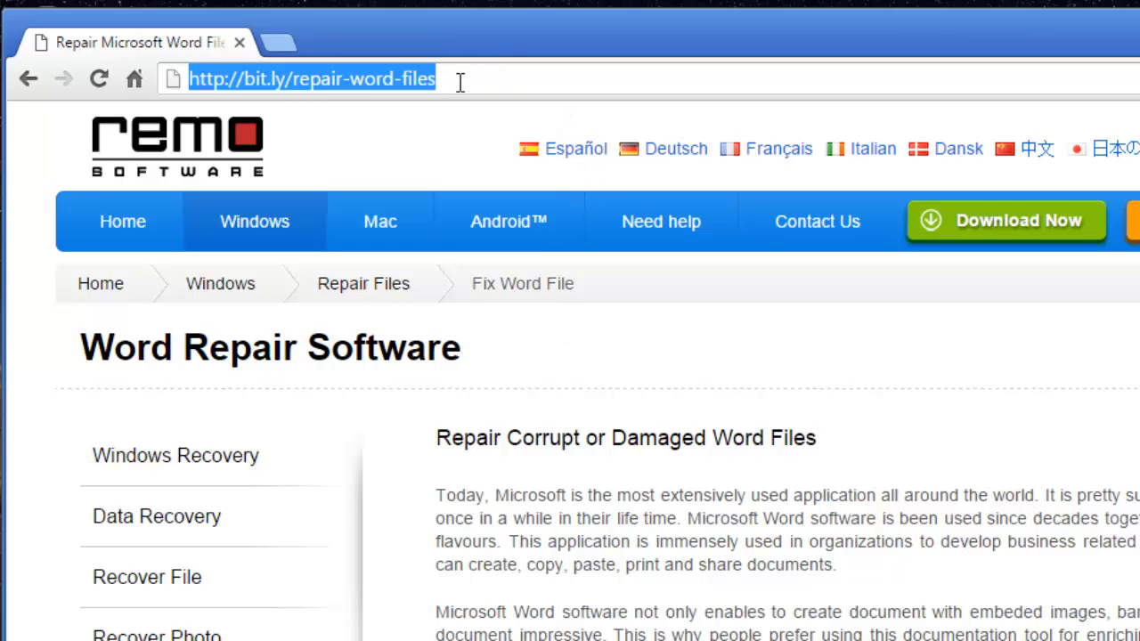
{"action": "mouse_move", "coordinate": [802, 152]}
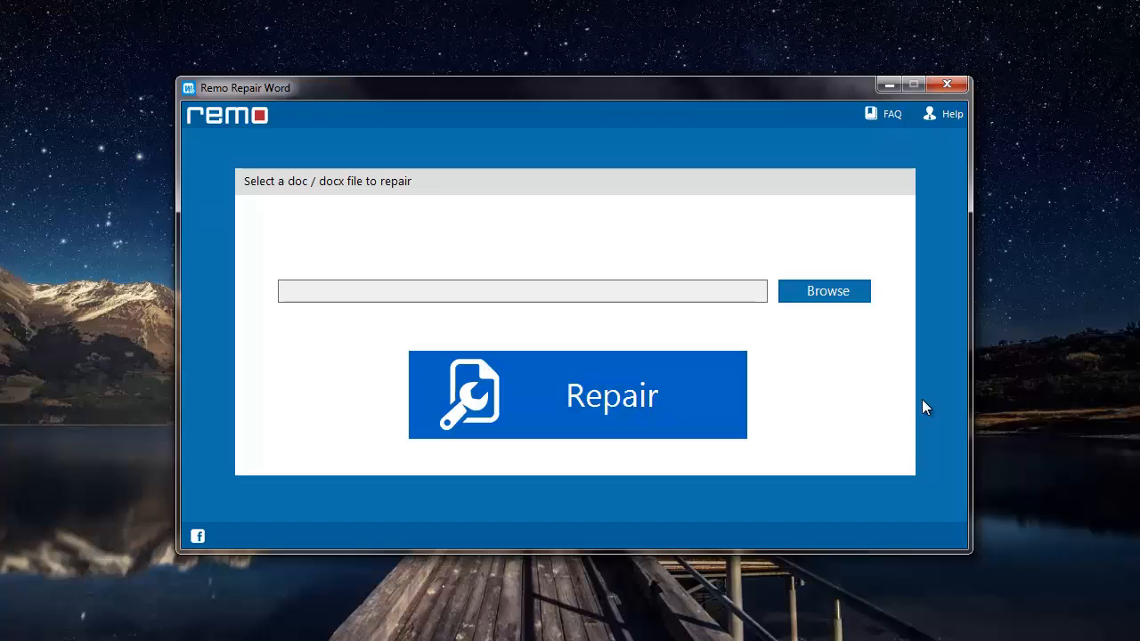
{"action": "mouse_move", "coordinate": [855, 324]}
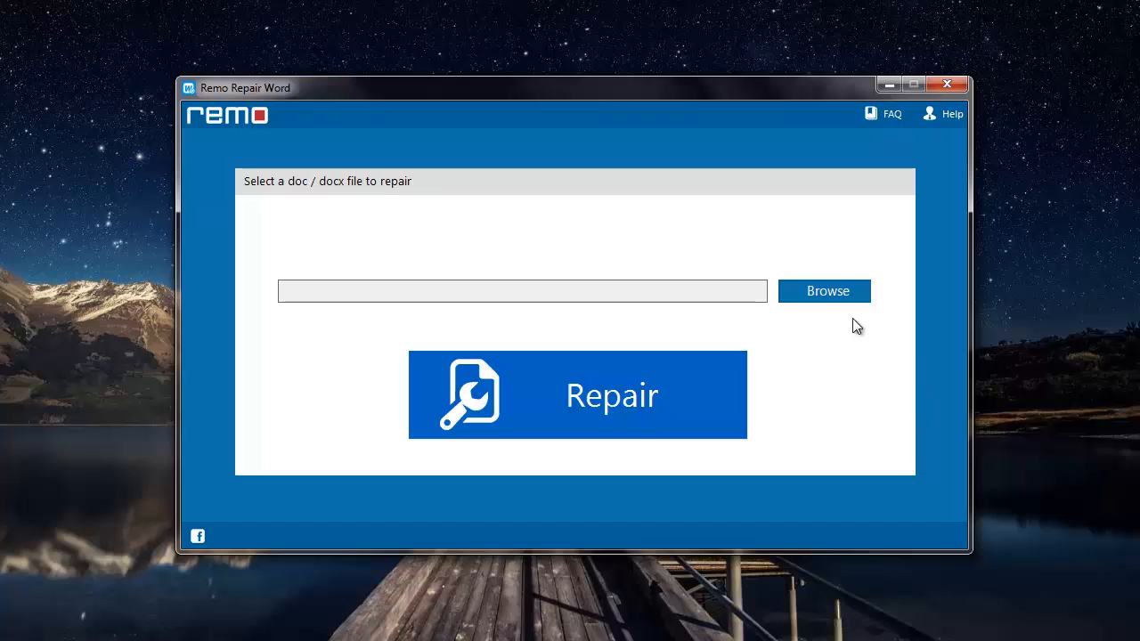
Load Repair.docx from New folder on the Desktop as the corrupt file to repair.
{"action": "left_click", "coordinate": [823, 292]}
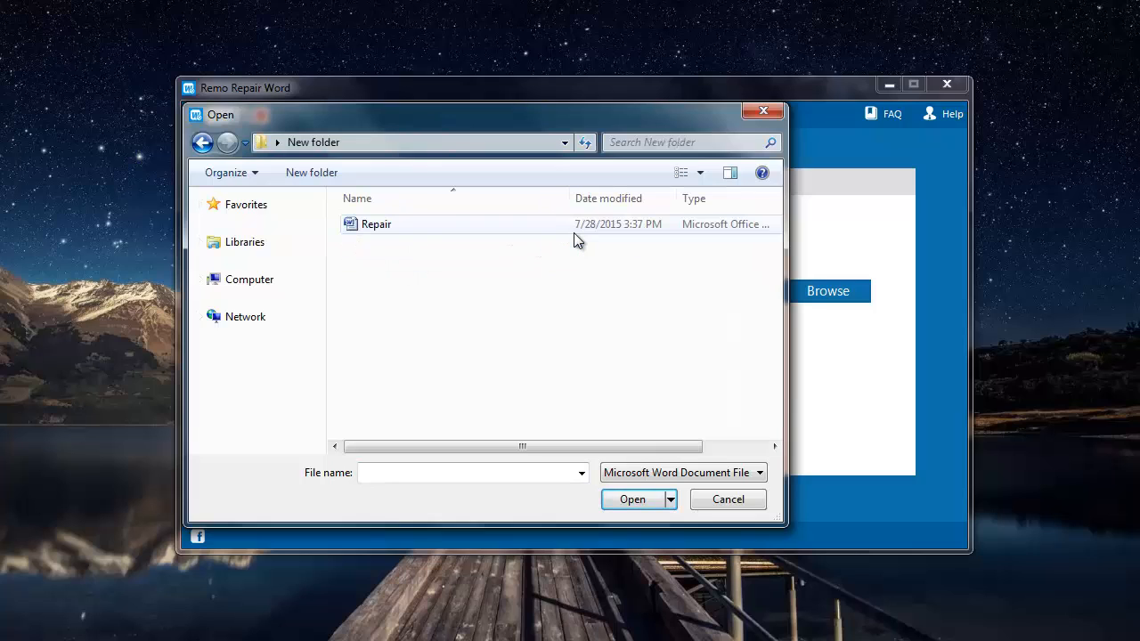
{"action": "left_click", "coordinate": [376, 224]}
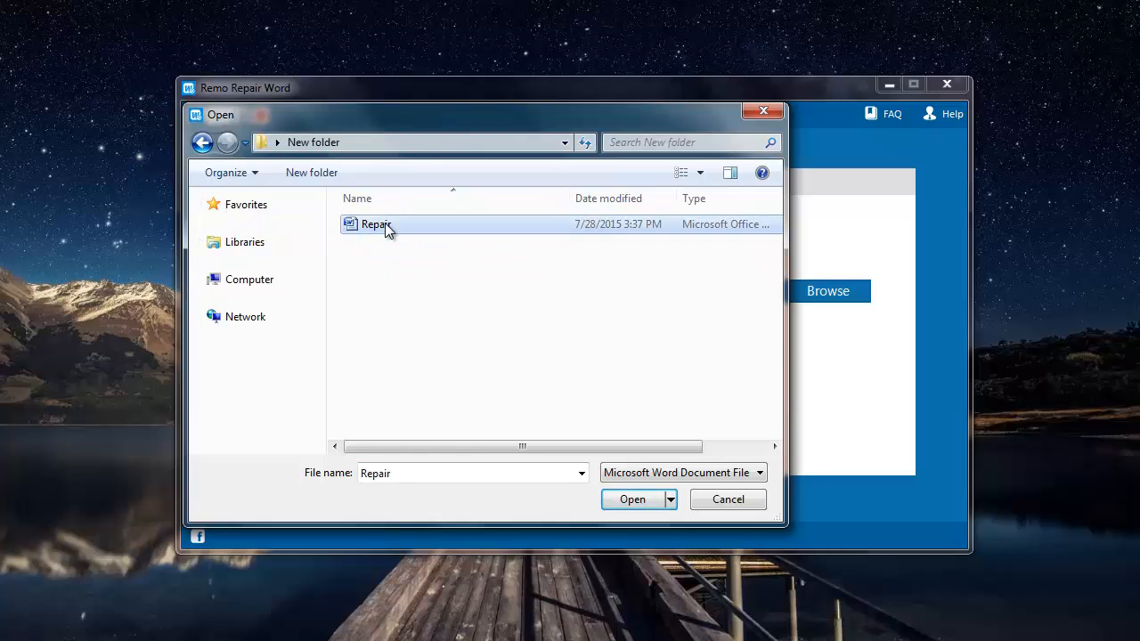
{"action": "left_click", "coordinate": [633, 499]}
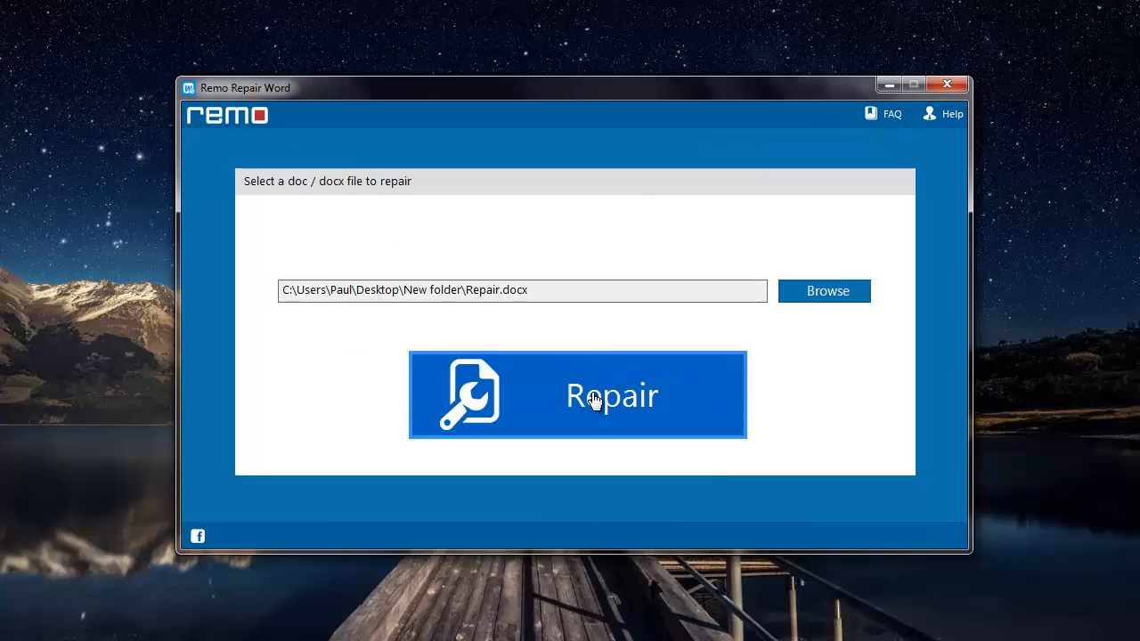
Run the repair on Repair.docx until the save-destination prompt appears.
{"action": "left_click", "coordinate": [577, 396]}
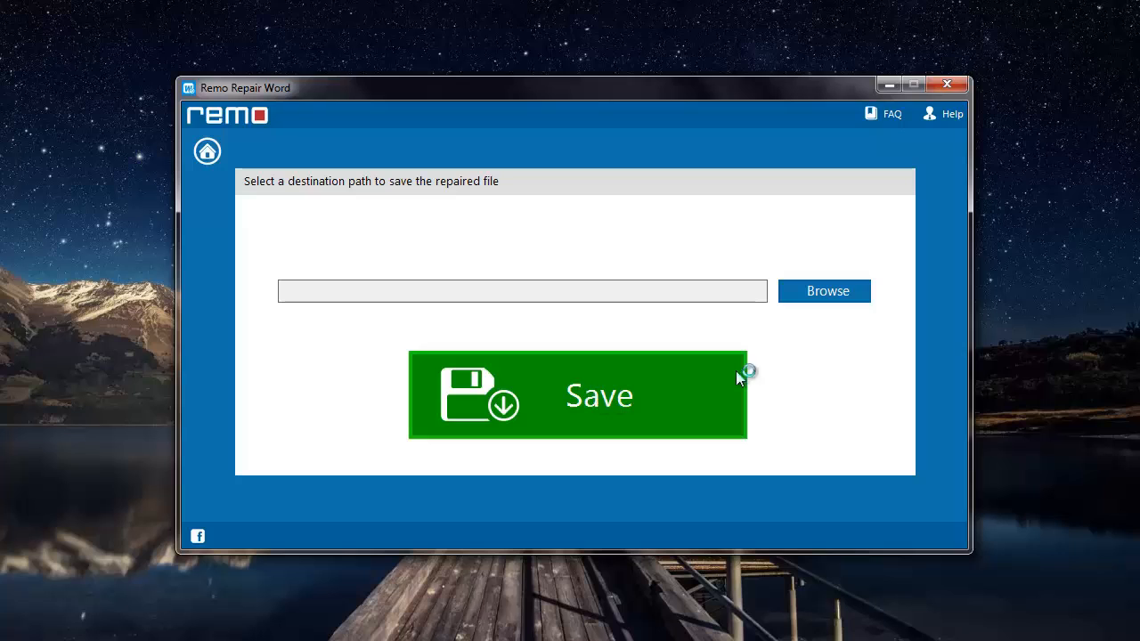
Save the repaired copy as 'Repaired Repair 29-7-2015, 9-44-9.docx' in New folder and confirm completion.
{"action": "left_click", "coordinate": [823, 292]}
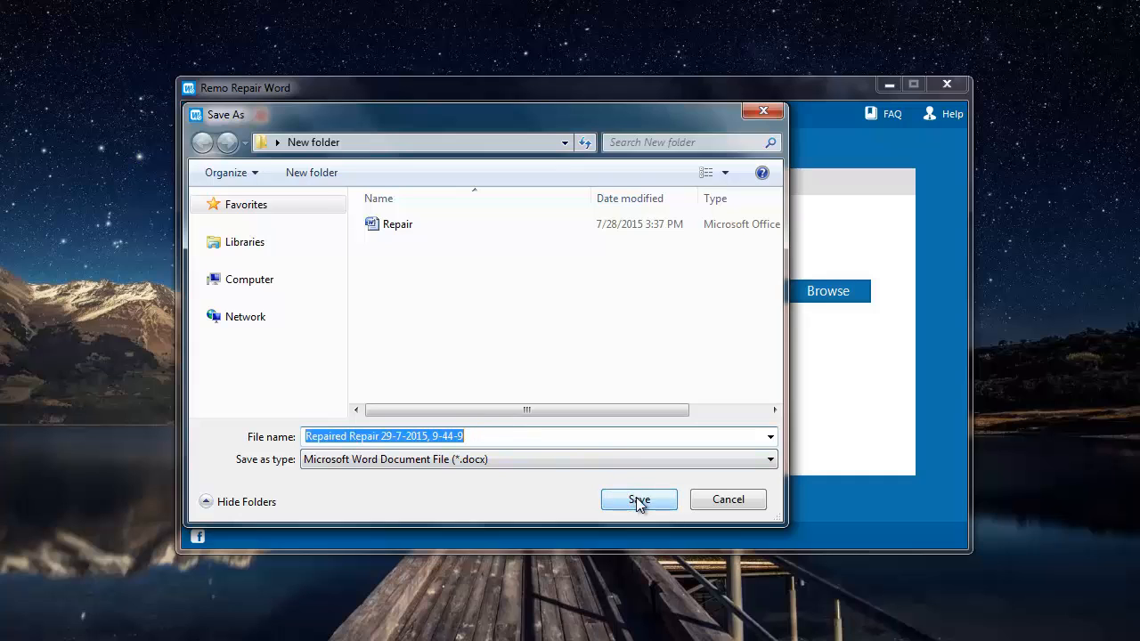
{"action": "left_click", "coordinate": [638, 499]}
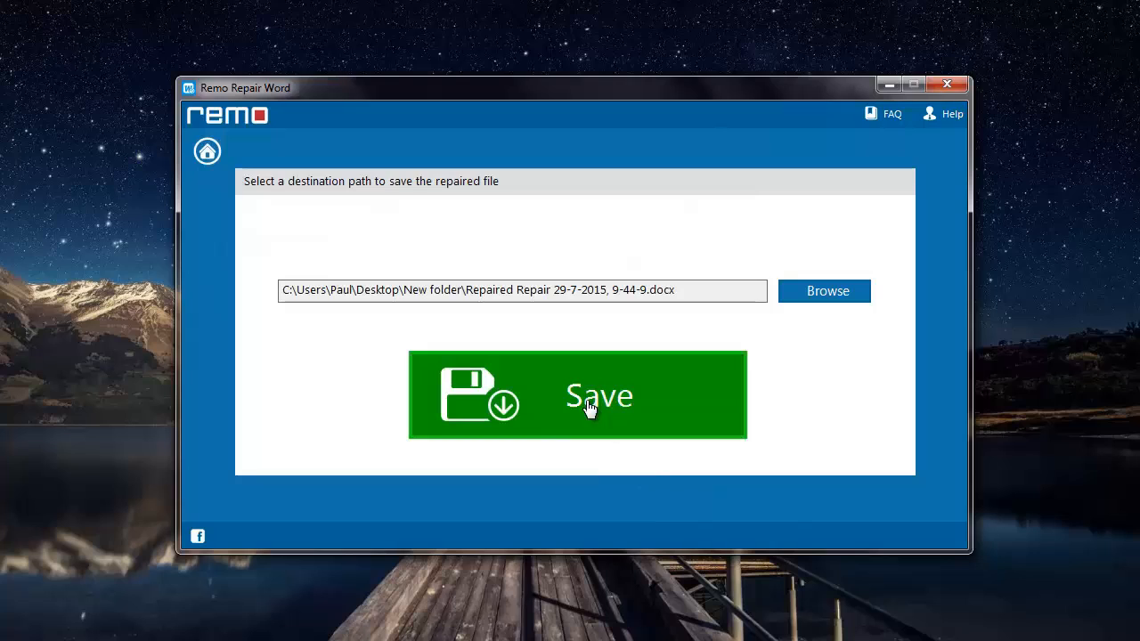
{"action": "left_click", "coordinate": [588, 406]}
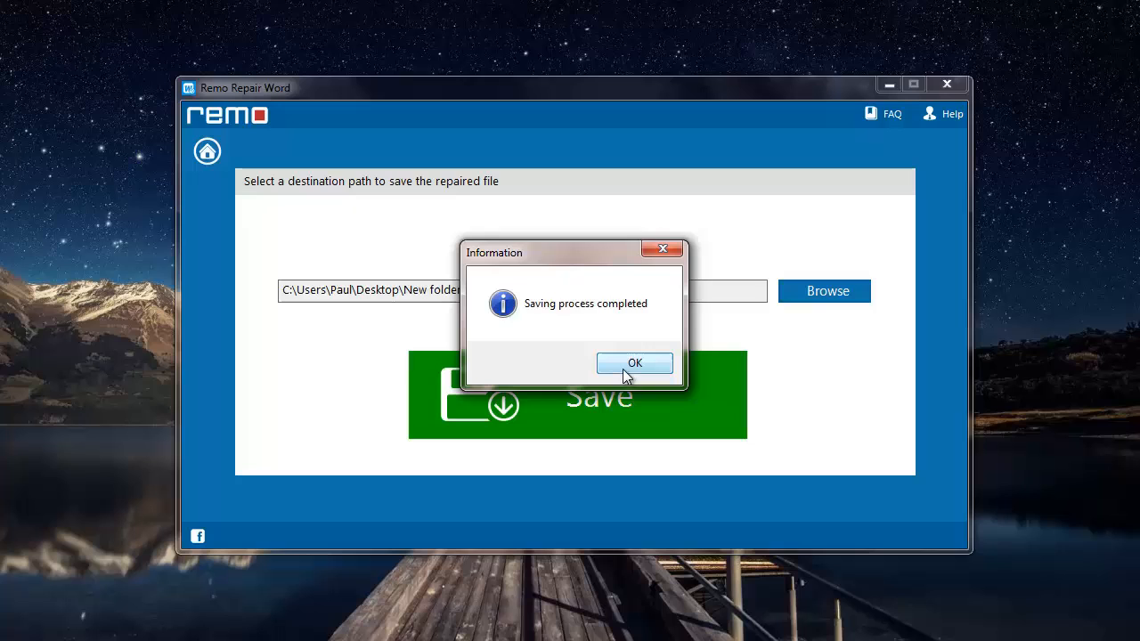
{"action": "left_click", "coordinate": [634, 364]}
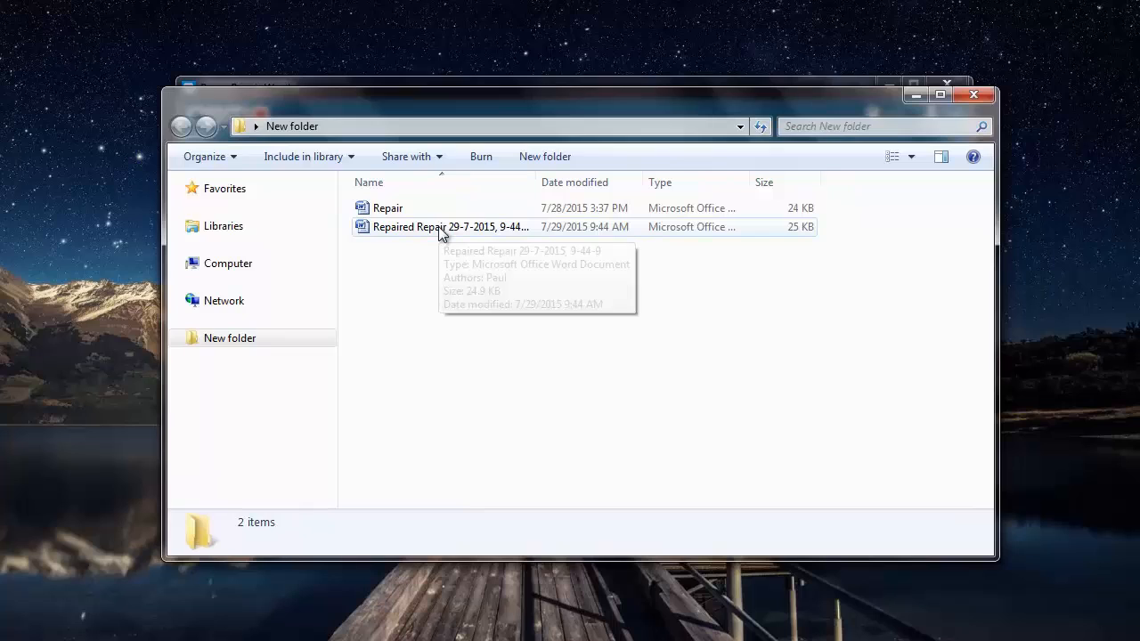
Select the repaired copy in New folder to show its 24.9 KB Word document details.
{"action": "left_click", "coordinate": [449, 226]}
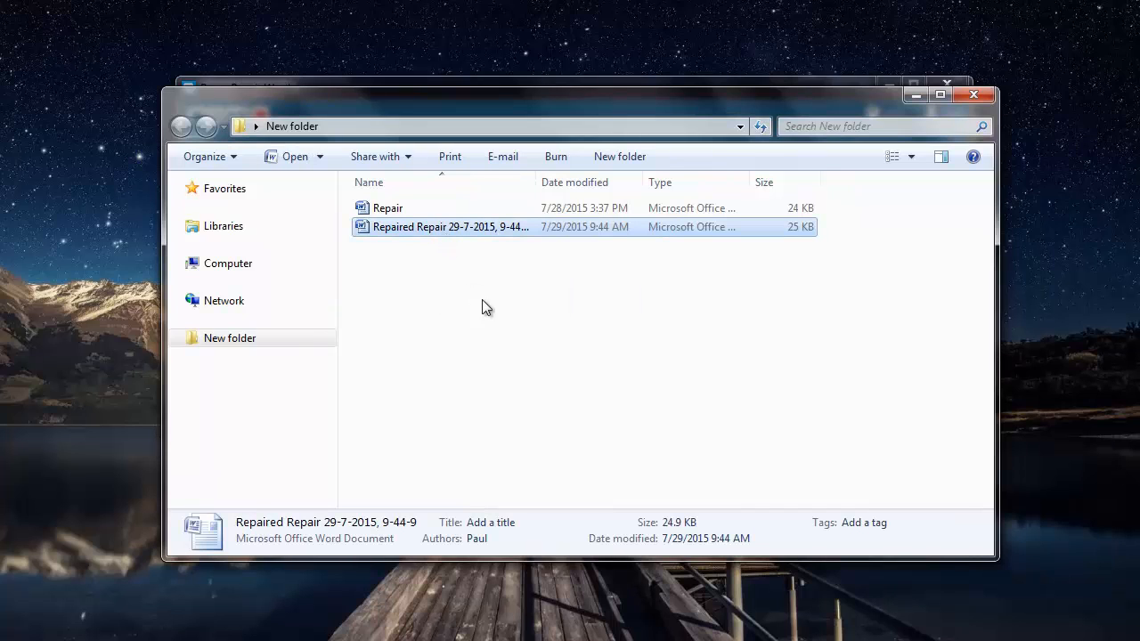